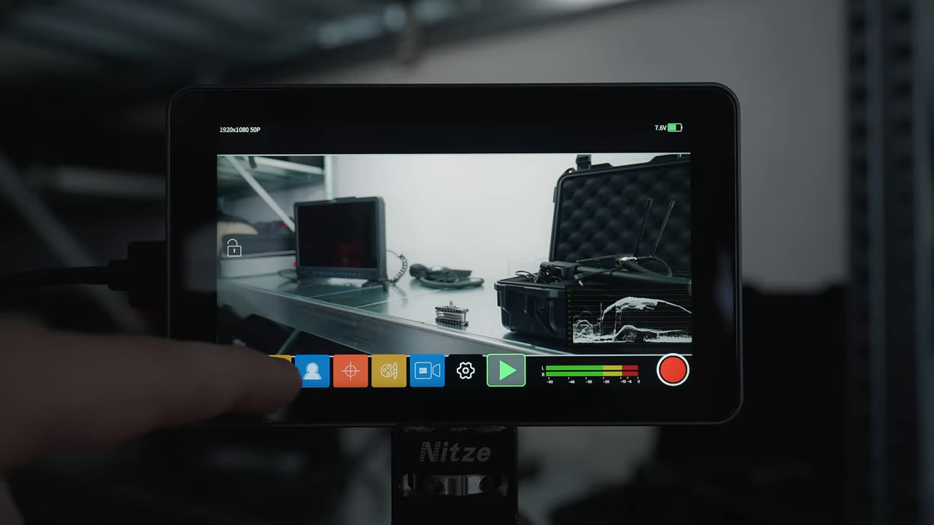
# Step: Explore the Marker menu's frame guides and aspect ratios, then return to the live feed
pyautogui.click(275, 371)
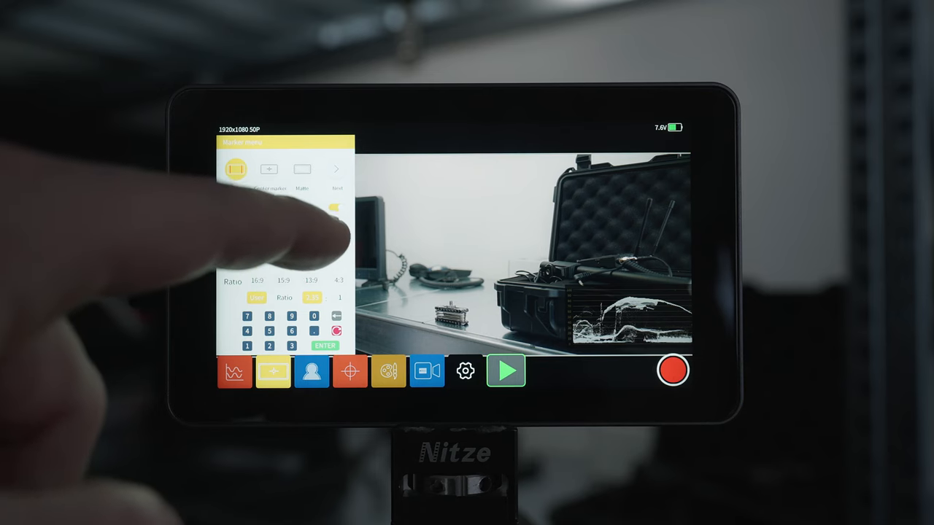
pyautogui.click(465, 372)
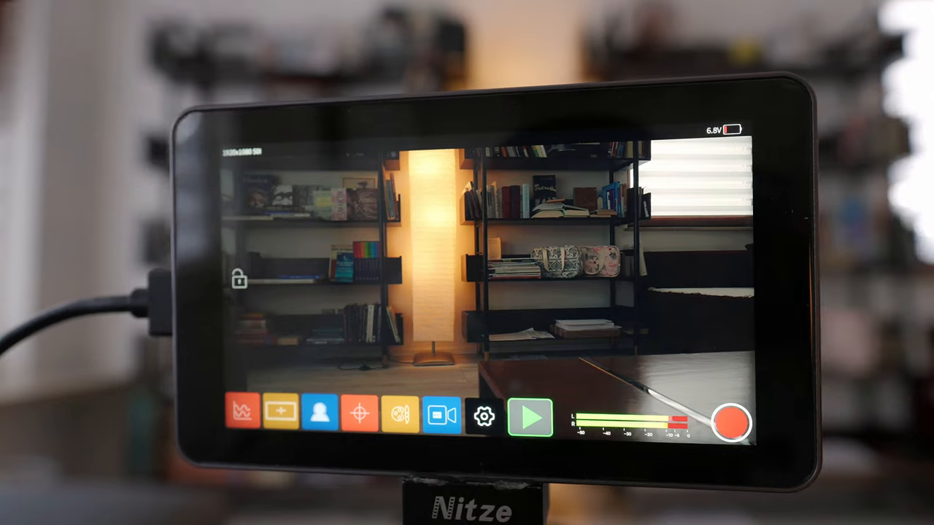
# Step: Record a short clip of the pale wall with the red record button
pyautogui.click(741, 423)
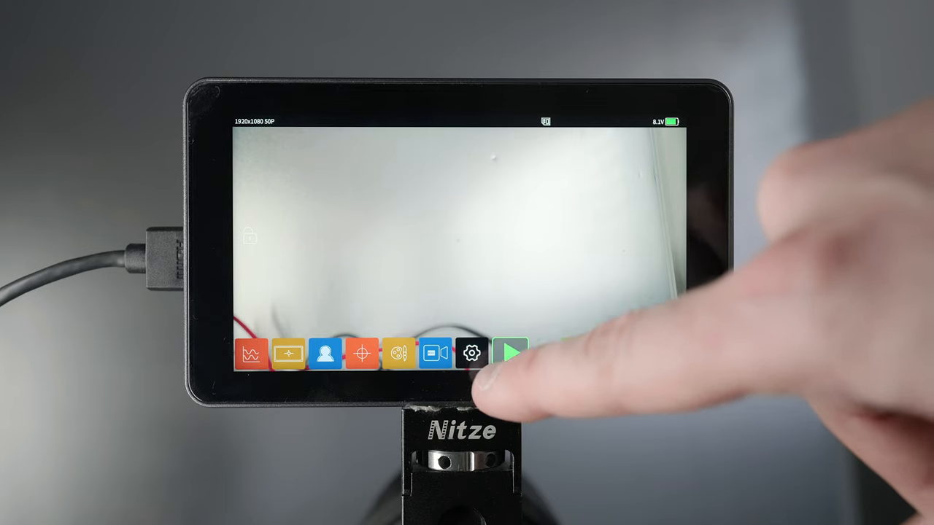
# Step: Play back the clip VS-A-XYZ-009.mp4, then exit to the live bookshelf view
pyautogui.click(509, 353)
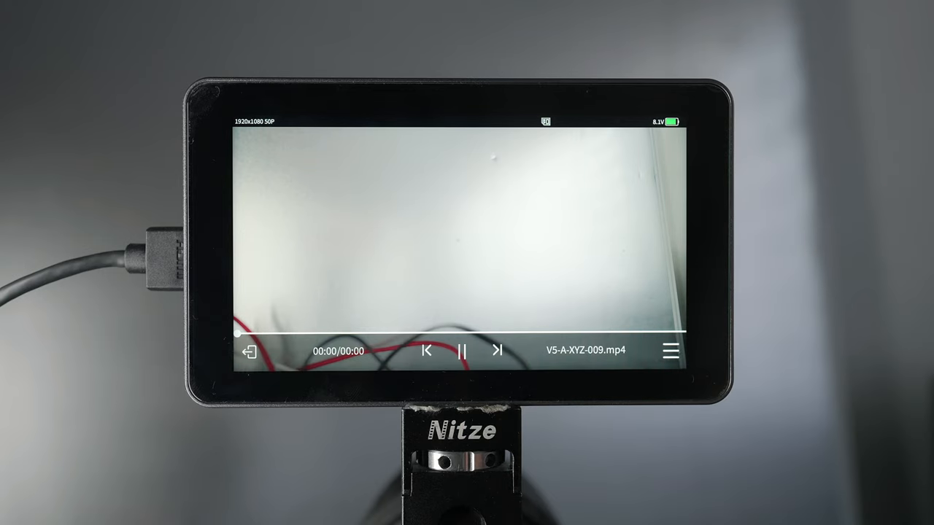
pyautogui.click(461, 350)
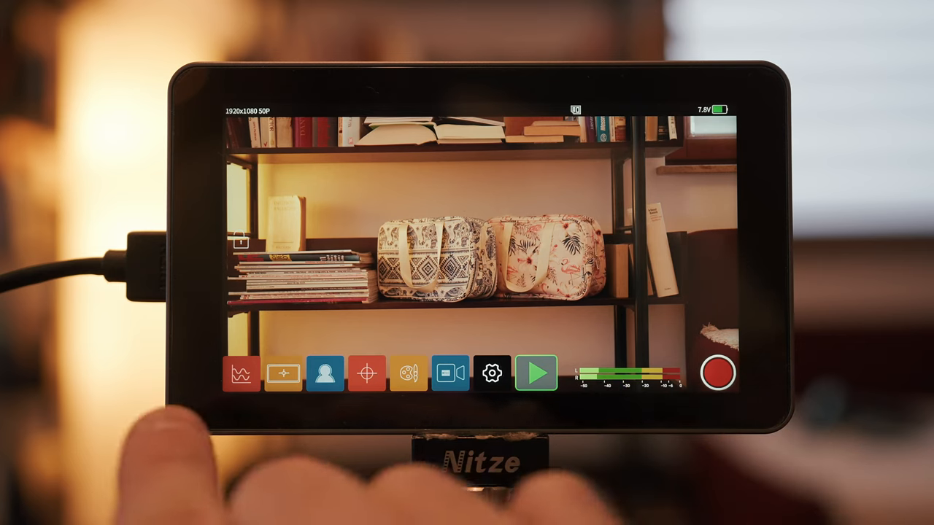
# Step: Enable Waveform, RGB Parade and Histogram scopes, try opacity at 60% then settle on 50%
pyautogui.click(240, 373)
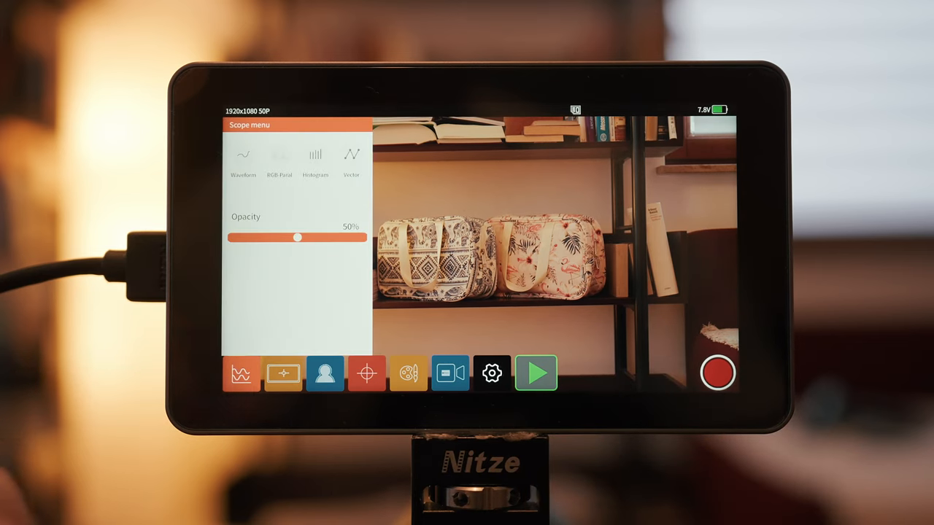
pyautogui.click(242, 155)
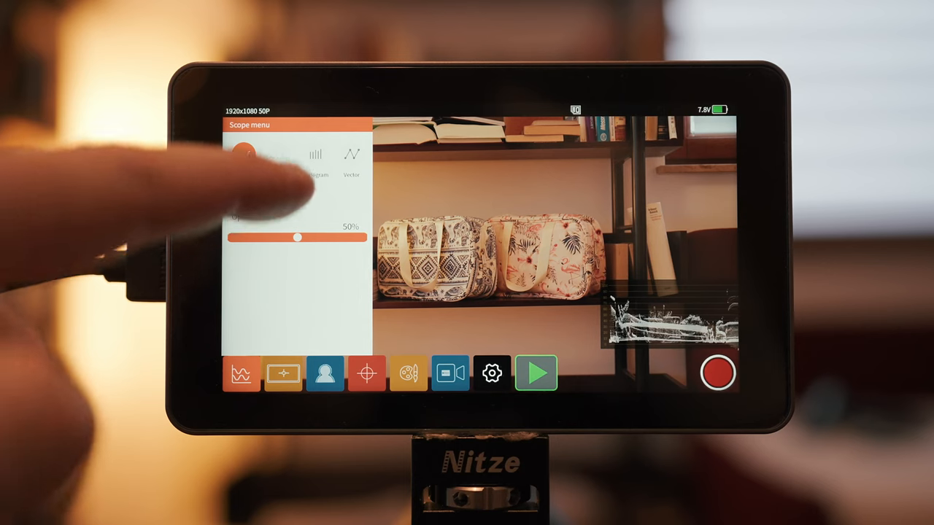
pyautogui.click(315, 155)
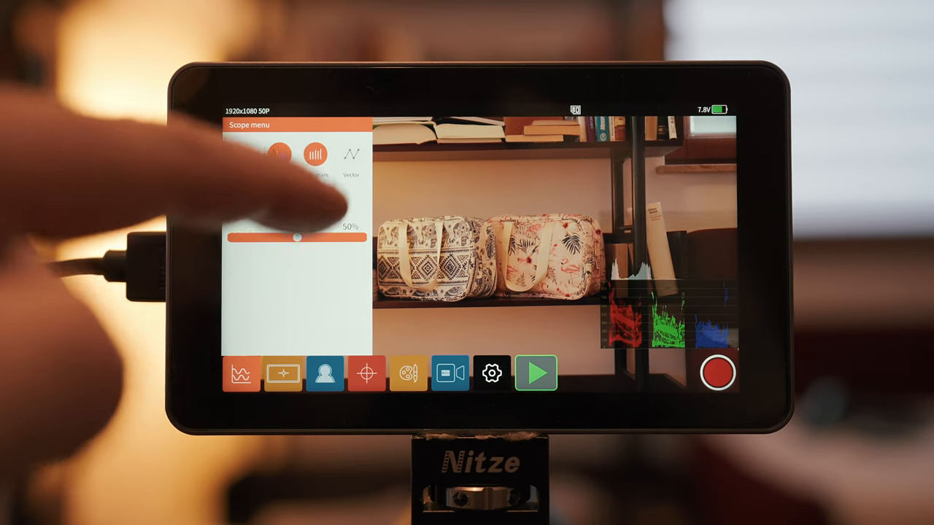
pyautogui.click(350, 155)
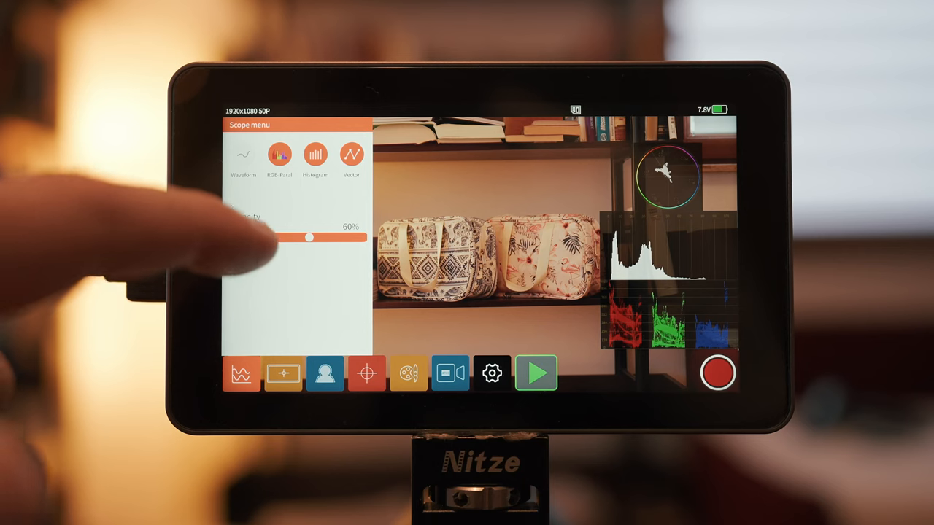
pyautogui.moveTo(309, 238); pyautogui.dragTo(299, 238)
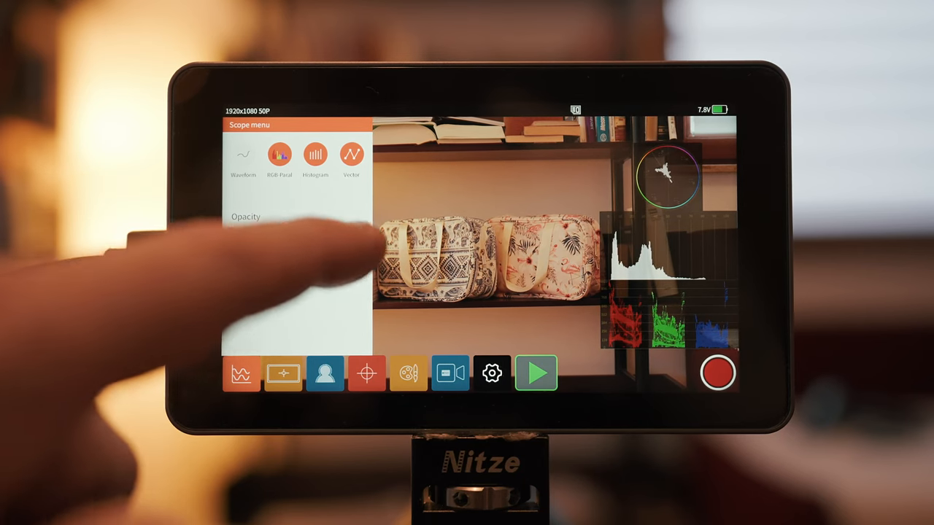
pyautogui.moveTo(234, 239); pyautogui.dragTo(299, 239)
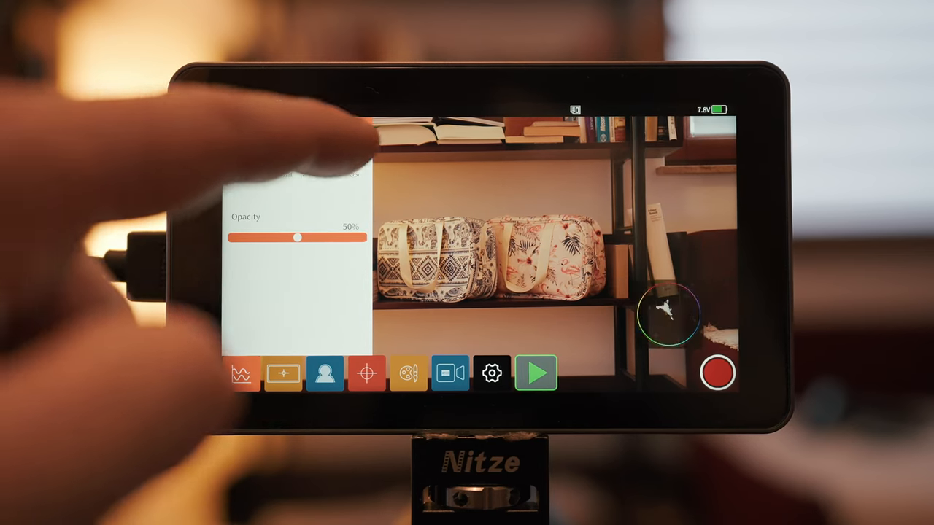
# Step: Turn on the grid lines overlay and try different anamorphic de-squeeze ratios
pyautogui.click(283, 373)
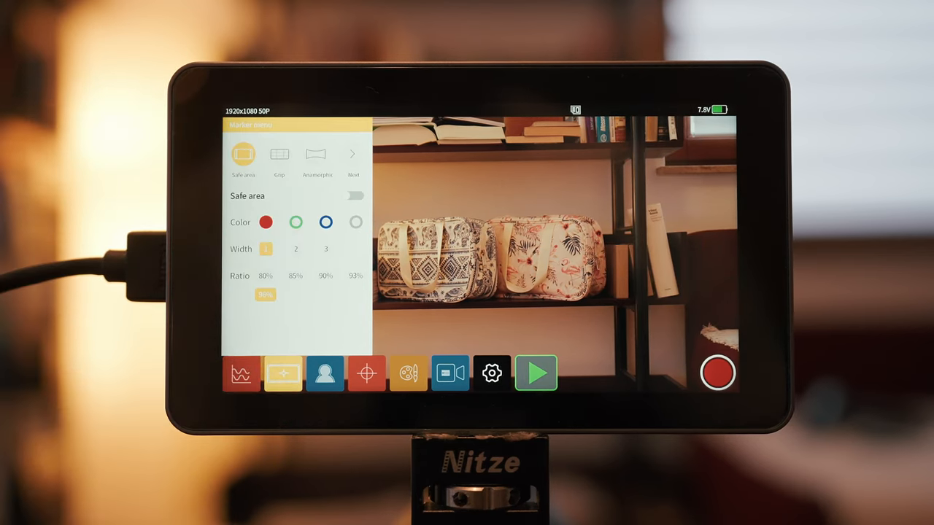
pyautogui.click(297, 222)
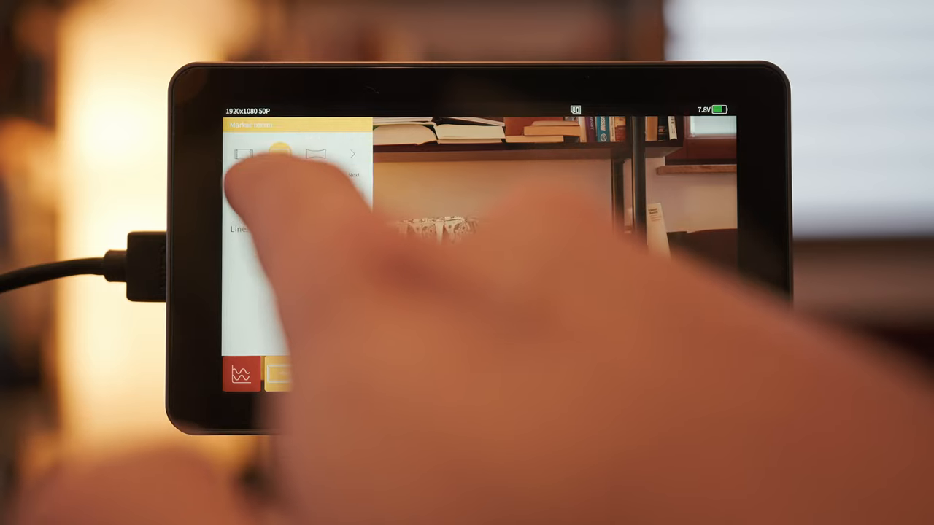
pyautogui.click(281, 155)
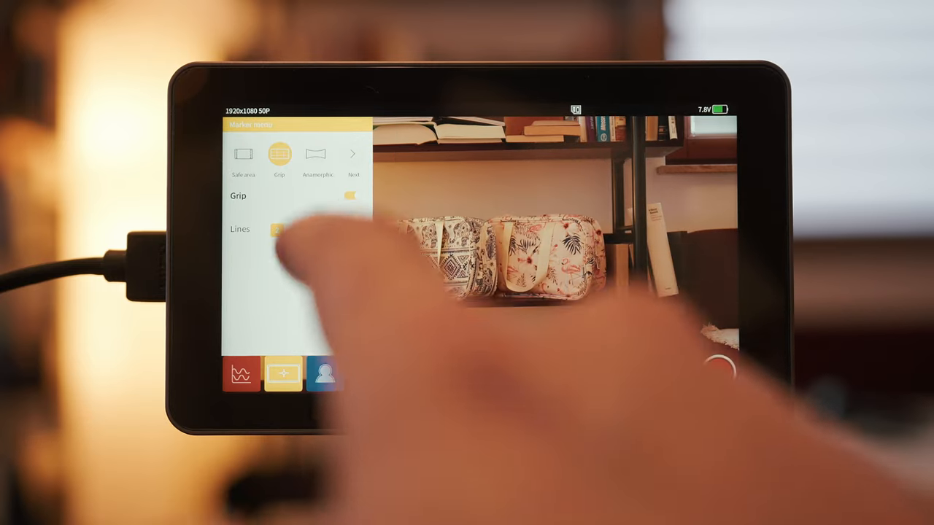
pyautogui.click(277, 231)
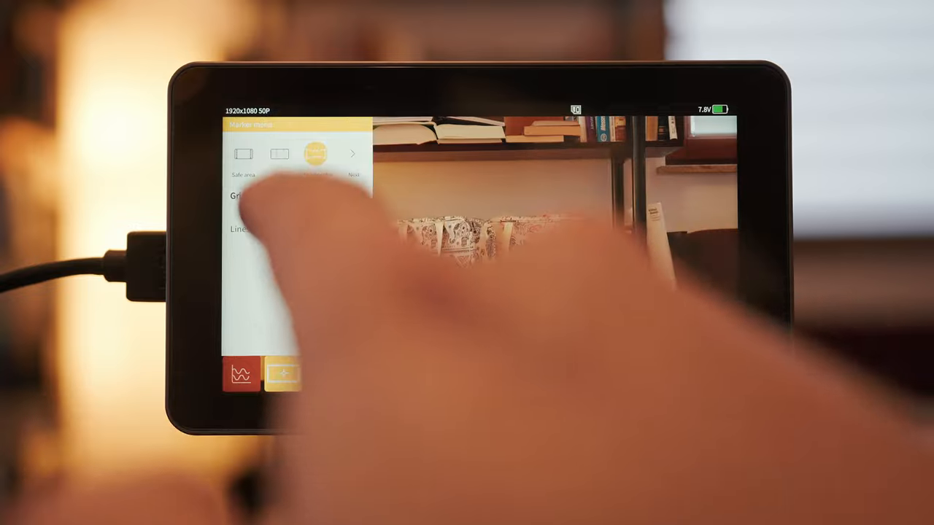
pyautogui.click(315, 155)
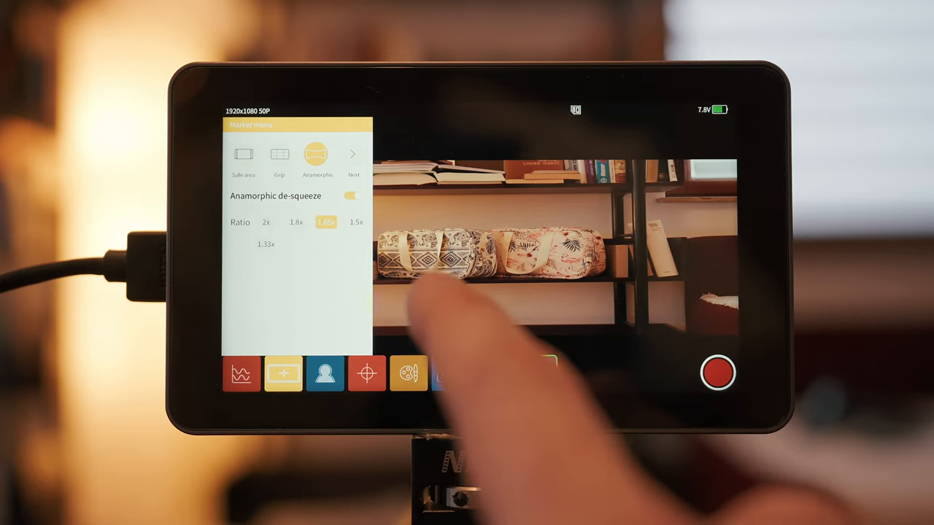
pyautogui.click(356, 222)
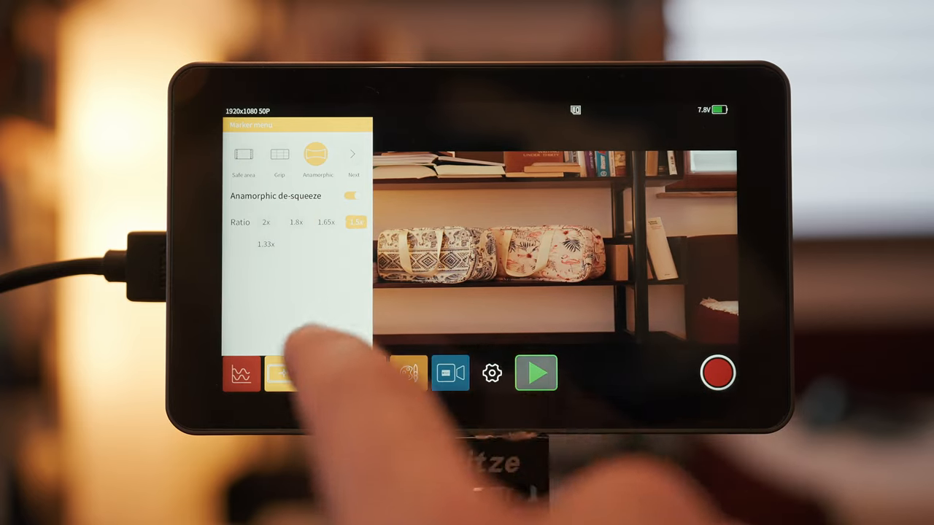
pyautogui.click(265, 245)
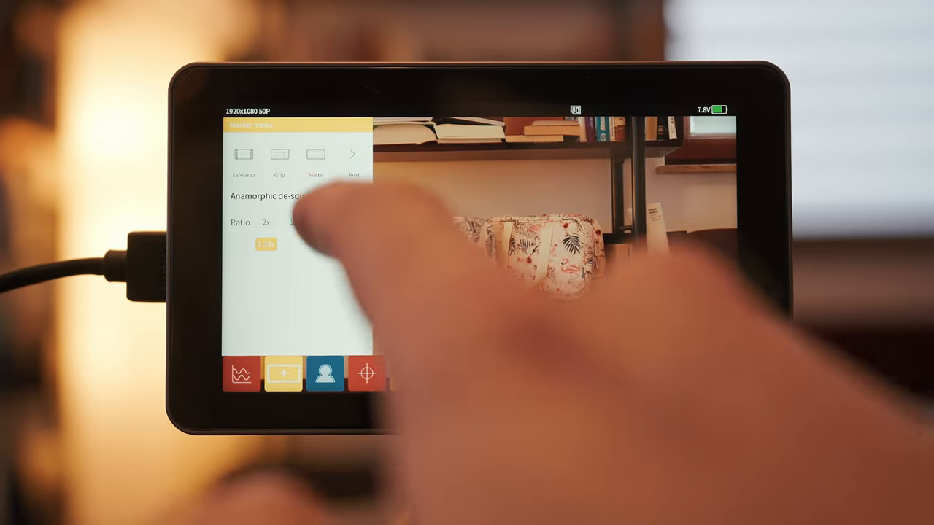
# Step: Show the centre marker, set matte to 0% then 100%, and go on to the safe-area guides
pyautogui.click(244, 155)
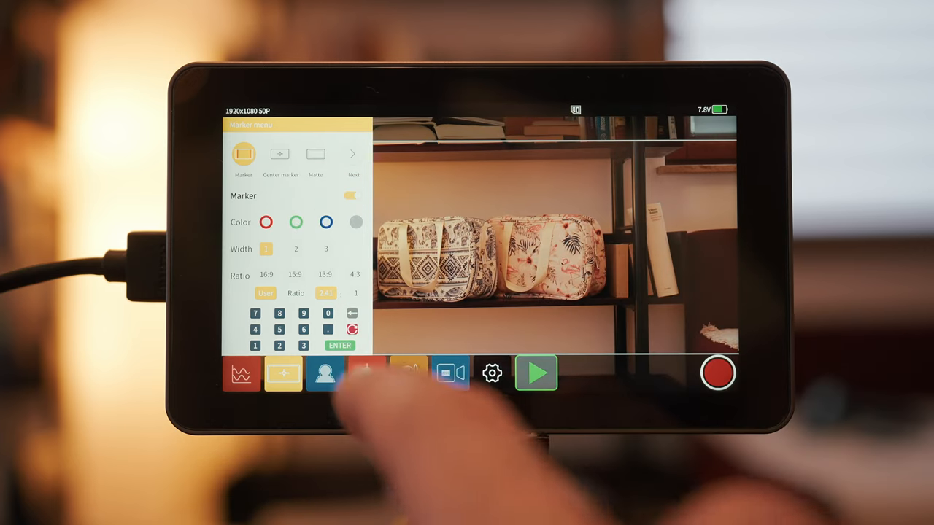
pyautogui.click(266, 222)
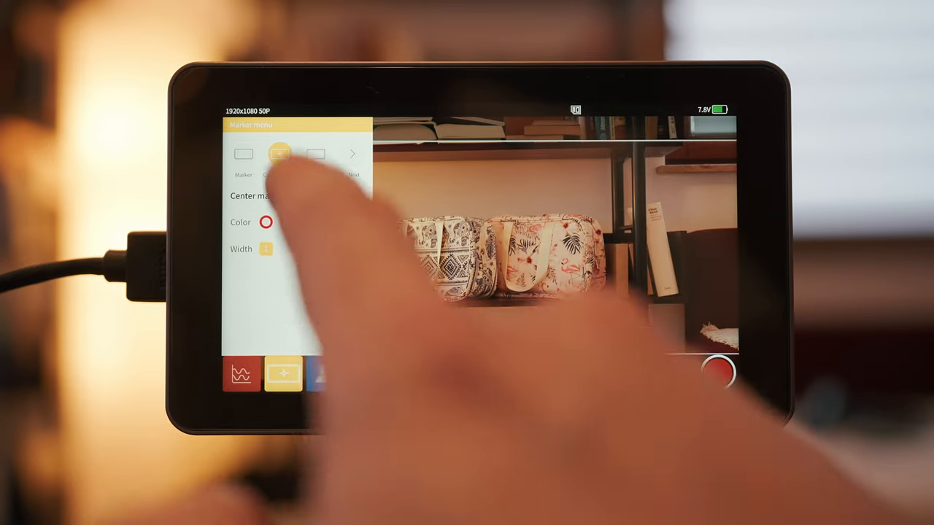
pyautogui.click(315, 153)
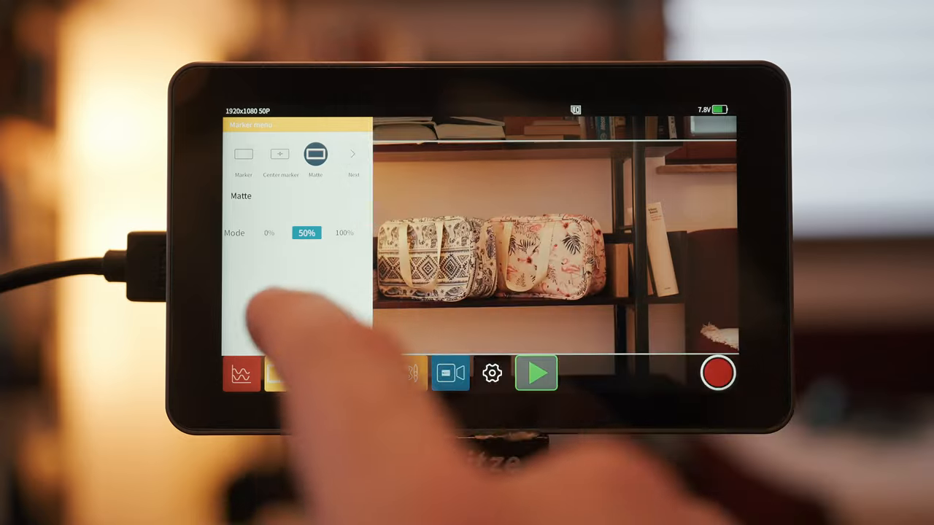
pyautogui.click(269, 233)
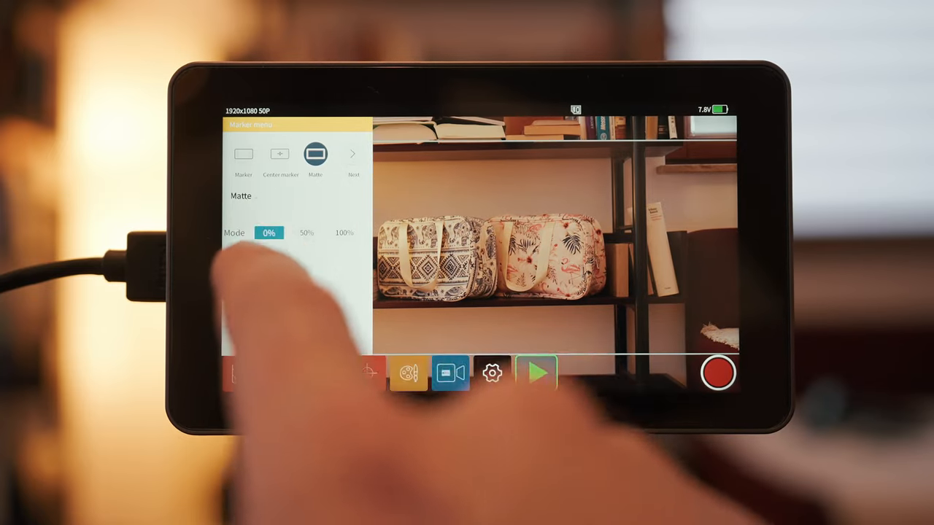
pyautogui.click(345, 233)
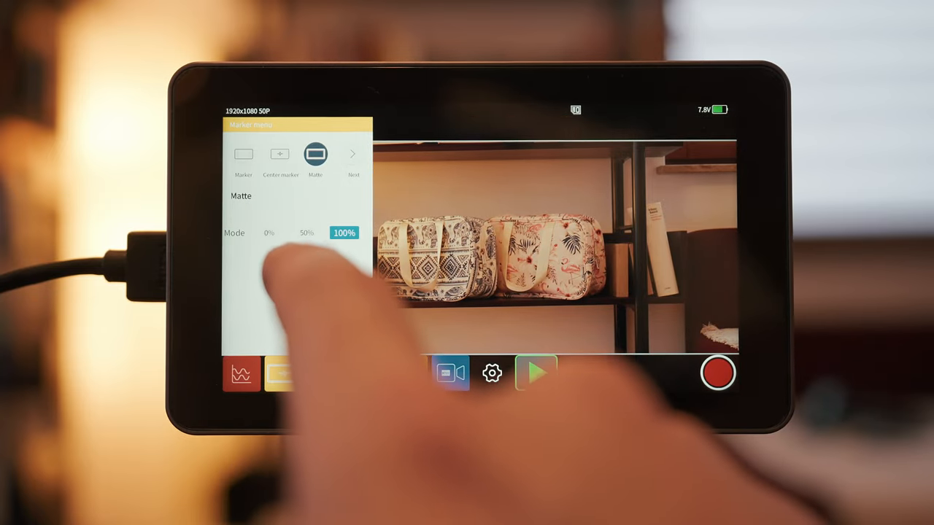
pyautogui.click(306, 233)
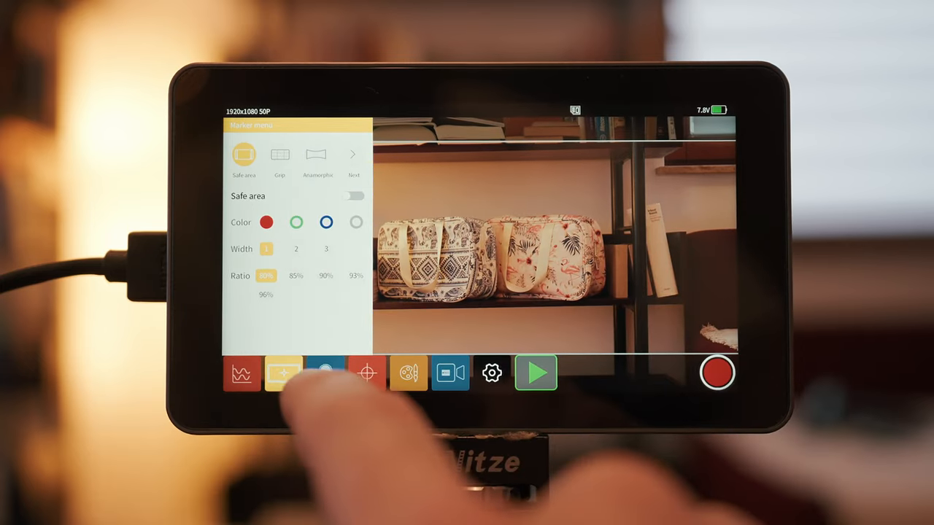
# Step: Switch focus peaking on with green outlines, then bring up the exposure assist settings
pyautogui.click(324, 374)
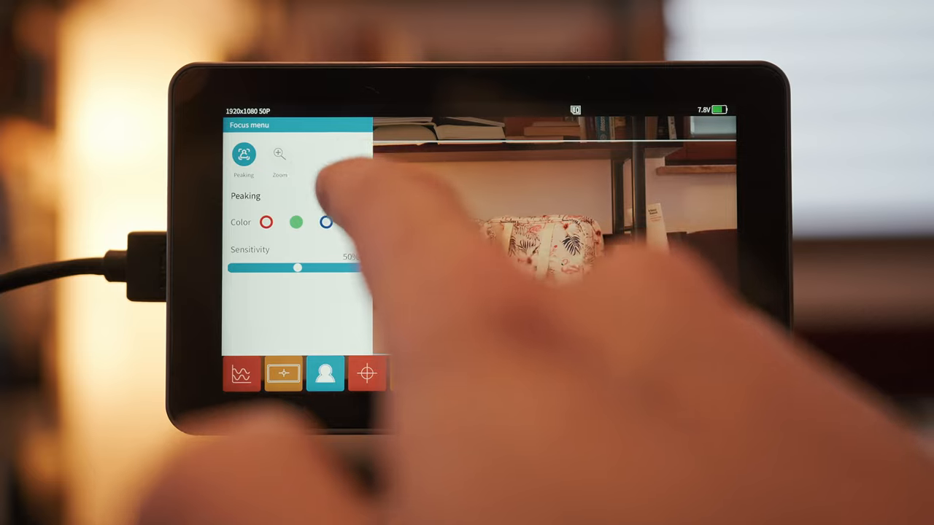
pyautogui.click(353, 196)
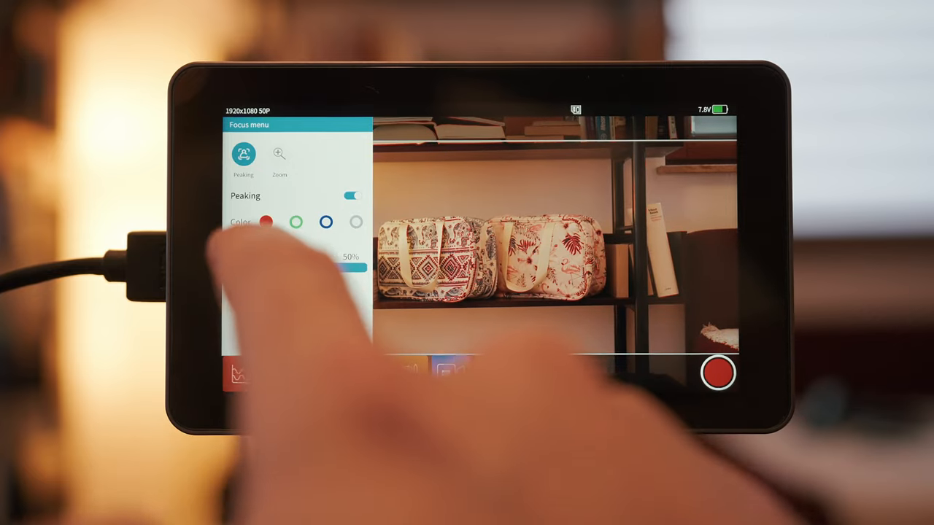
pyautogui.click(296, 221)
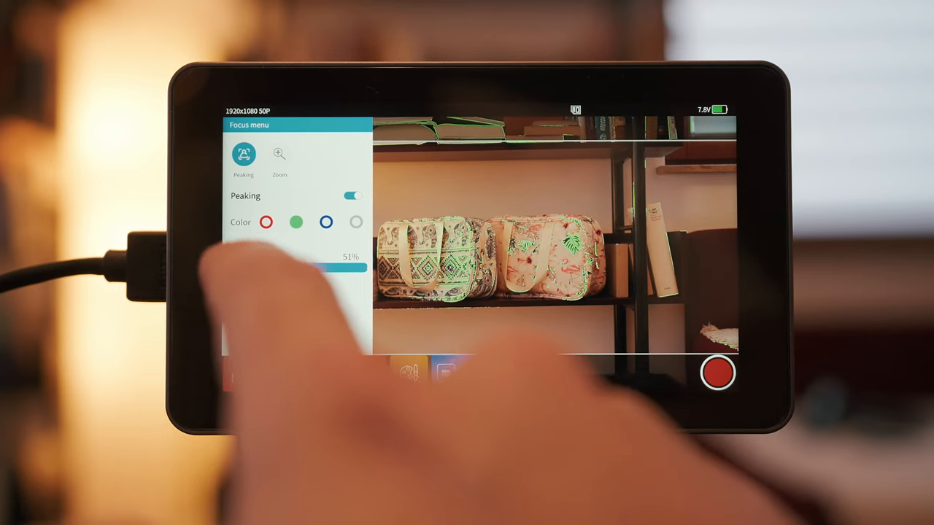
pyautogui.click(280, 155)
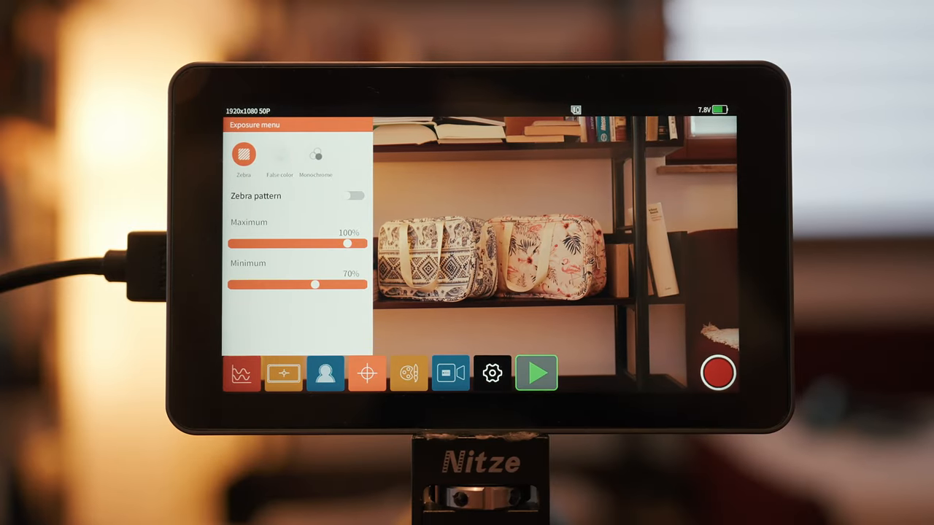
# Step: Try the false colour preview, then toggle monochrome on and back off
pyautogui.click(353, 195)
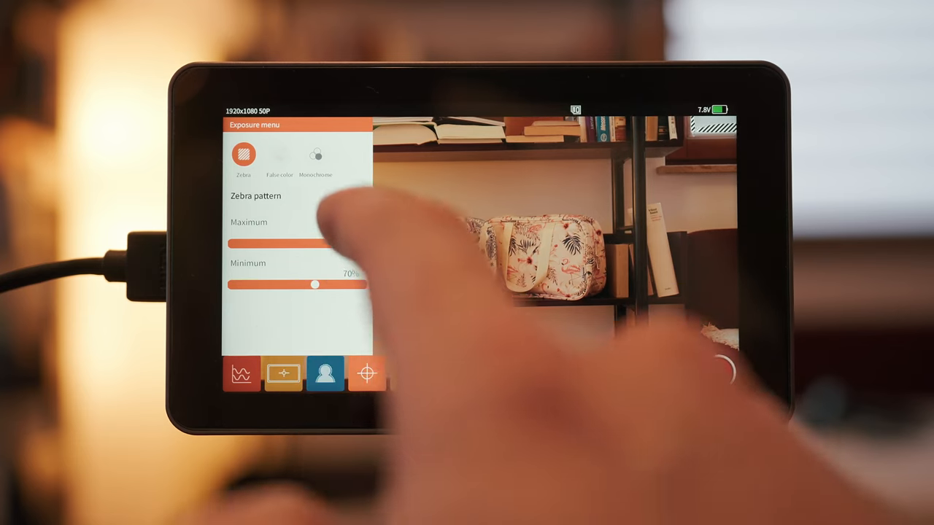
pyautogui.click(279, 155)
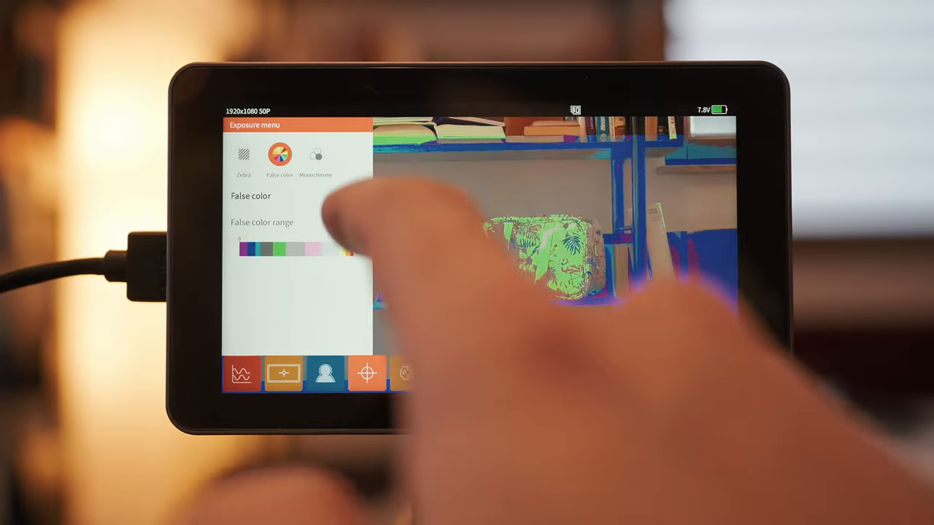
pyautogui.click(315, 154)
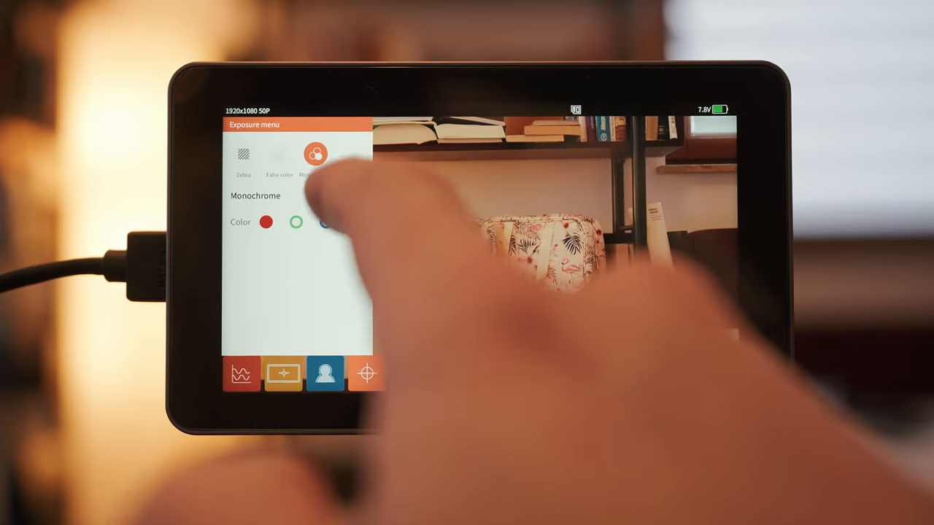
pyautogui.click(353, 196)
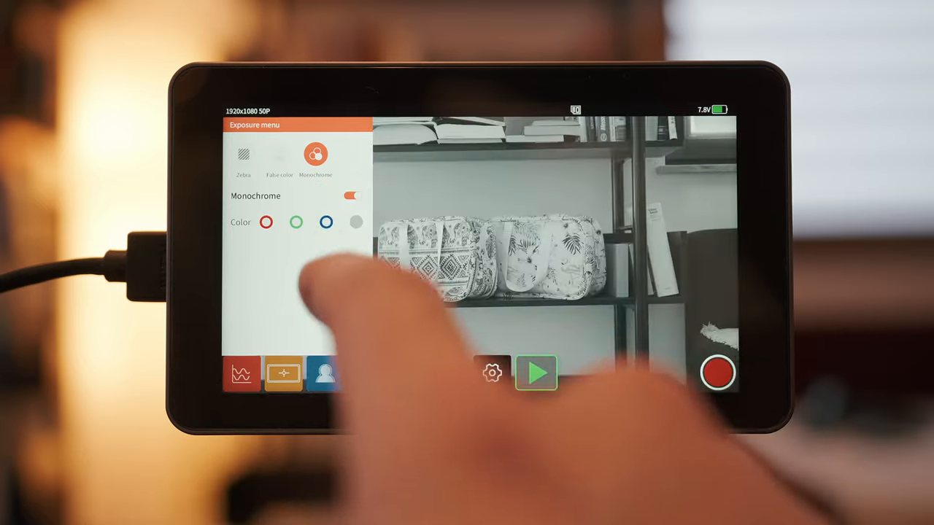
pyautogui.click(353, 196)
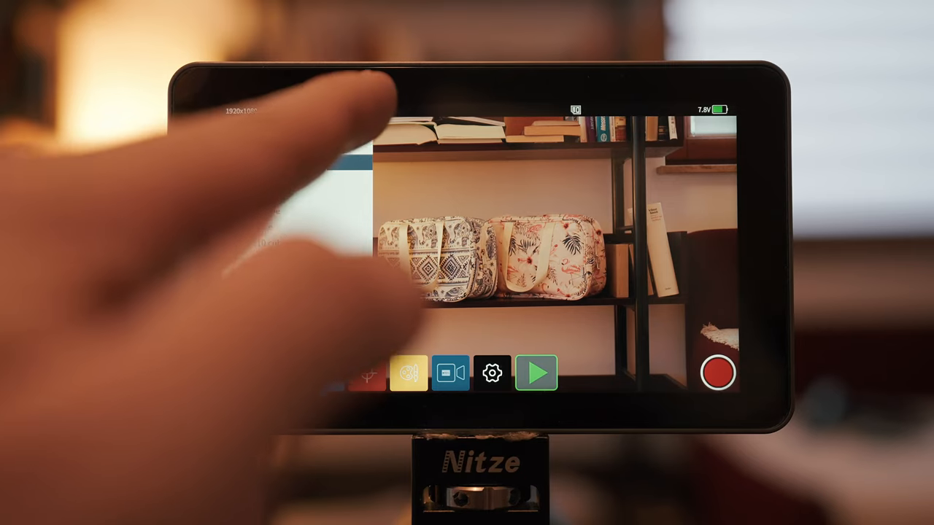
# Step: Turn the gamma curve on in the Color menu and view the colour temperature presets
pyautogui.click(407, 374)
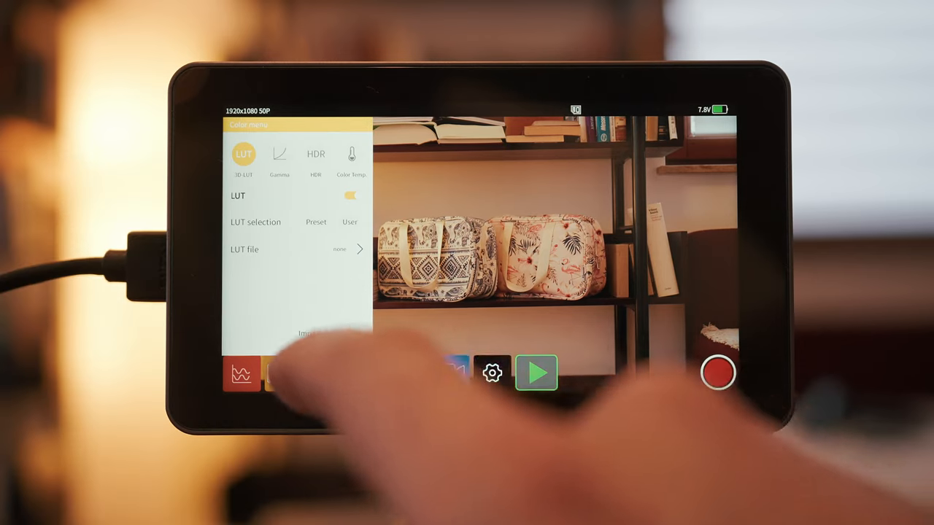
pyautogui.click(280, 155)
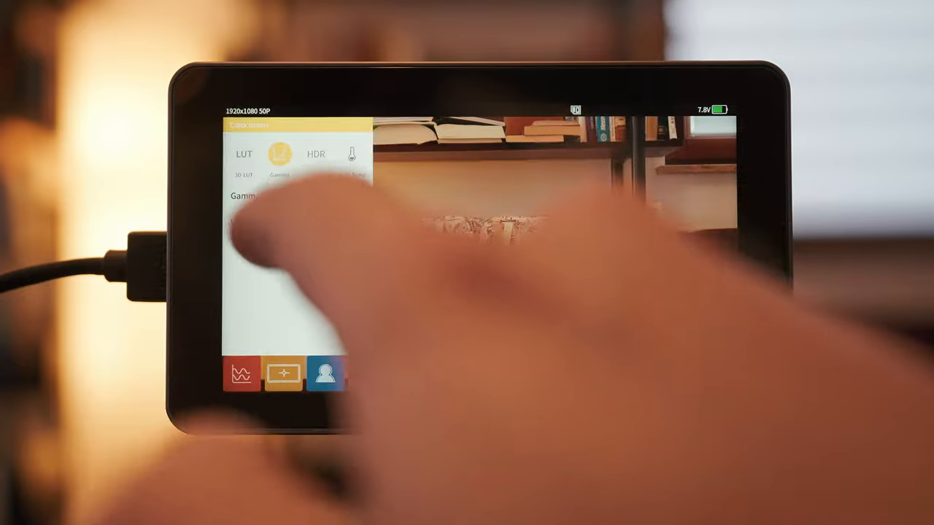
pyautogui.click(280, 155)
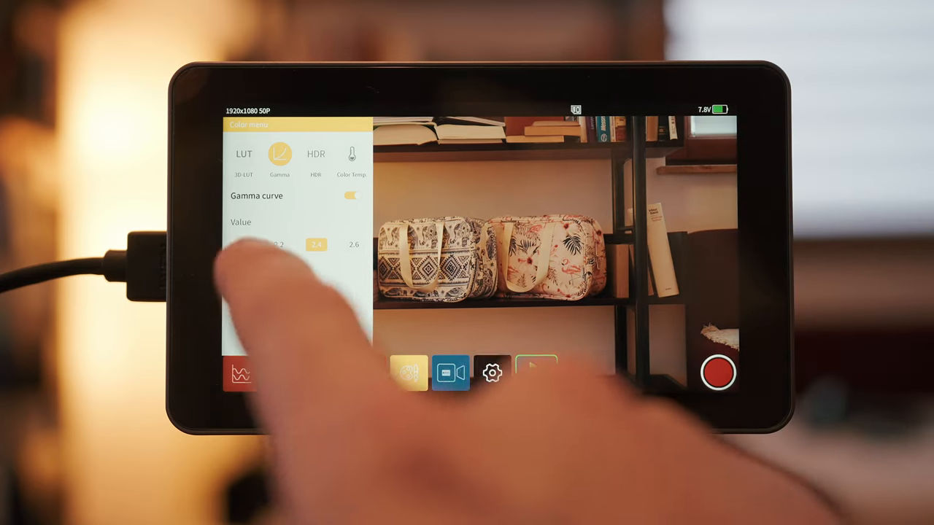
pyautogui.click(315, 154)
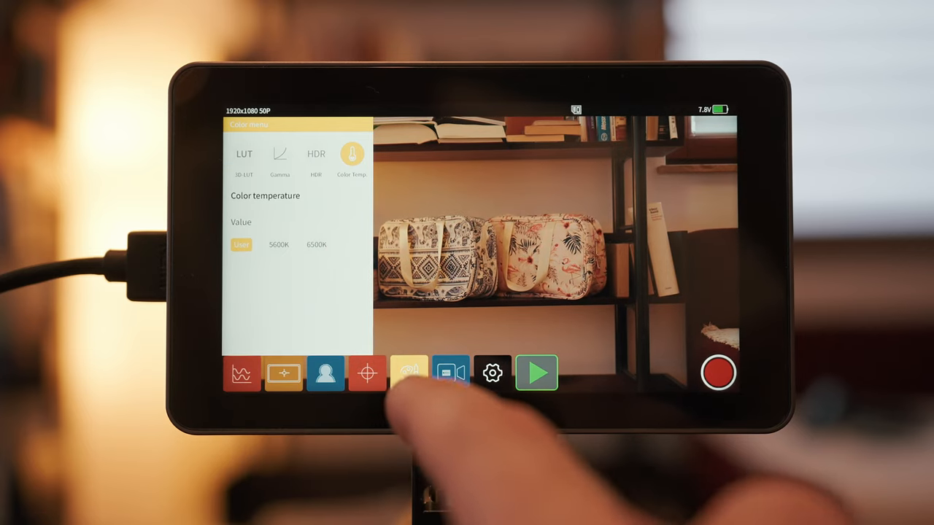
pyautogui.click(449, 374)
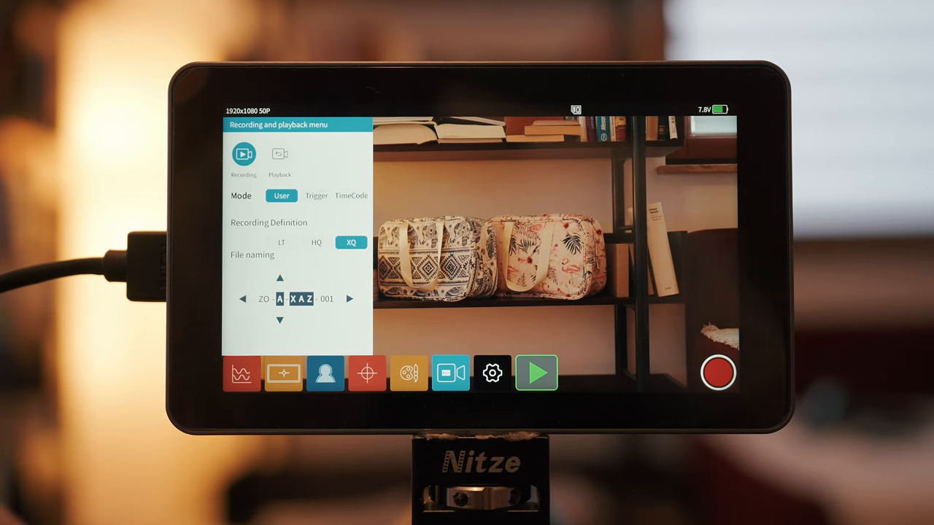
# Step: Set the recording mode to Trigger in the Recording and playback menu and close it
pyautogui.click(717, 374)
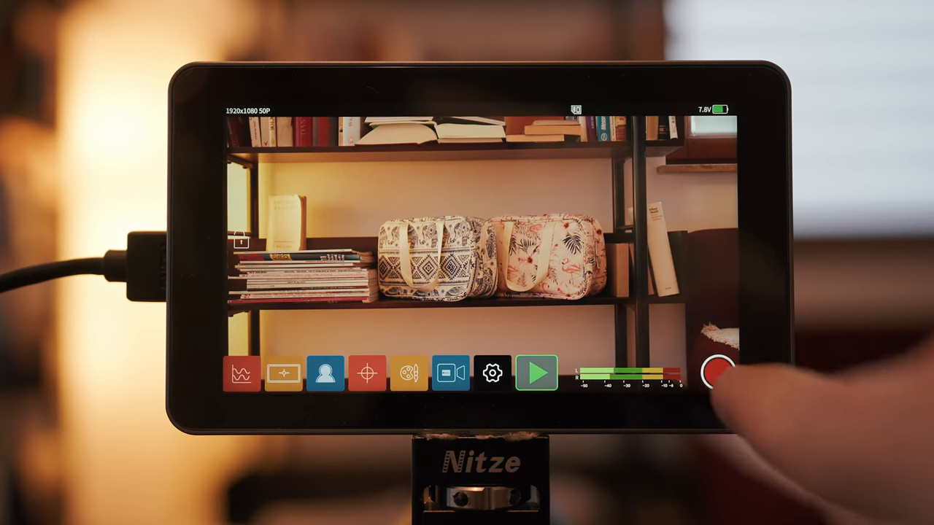
pyautogui.click(449, 374)
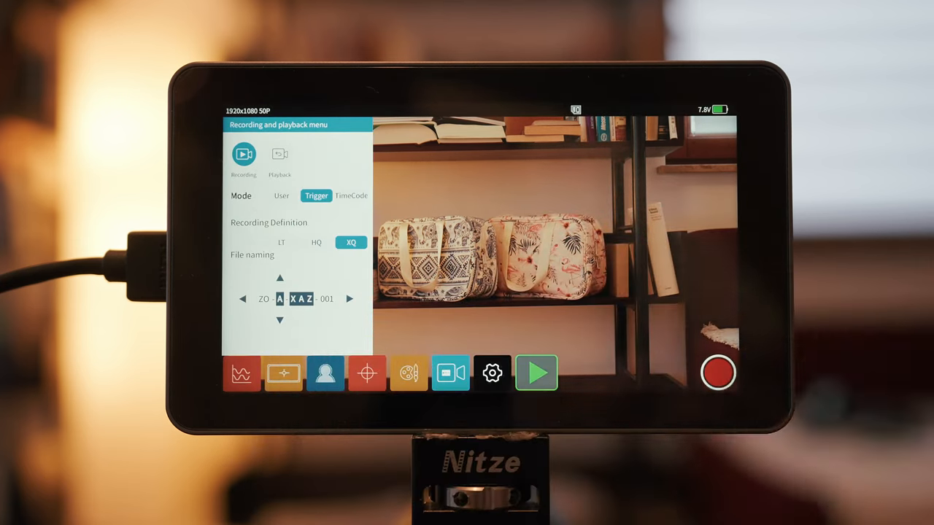
pyautogui.click(350, 195)
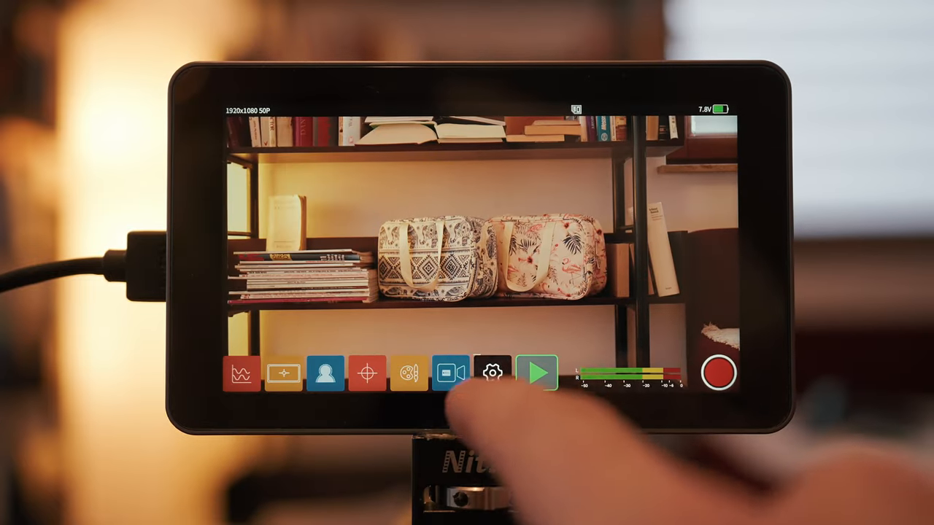
# Step: Browse Display and backlight/volume/fan settings, ending on F1–F3 assignments Waveform, Zebra, Peaking
pyautogui.click(493, 374)
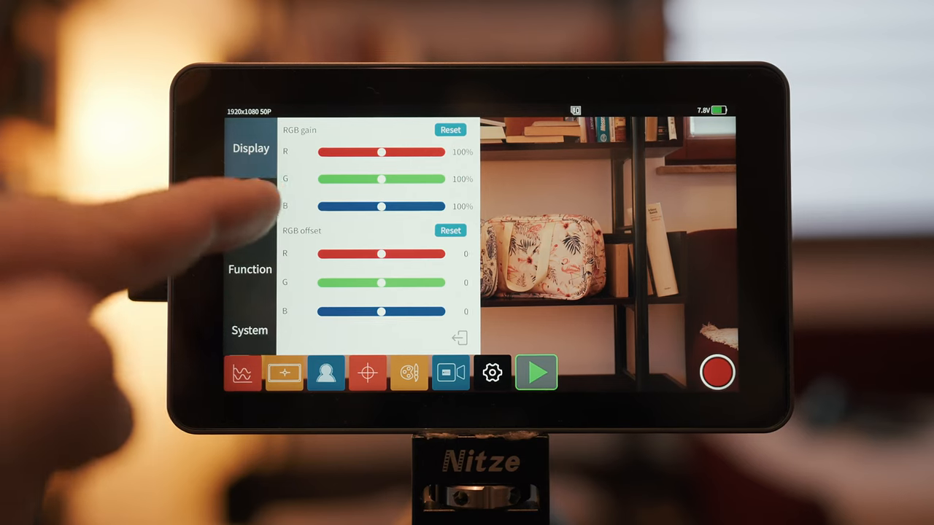
pyautogui.click(248, 207)
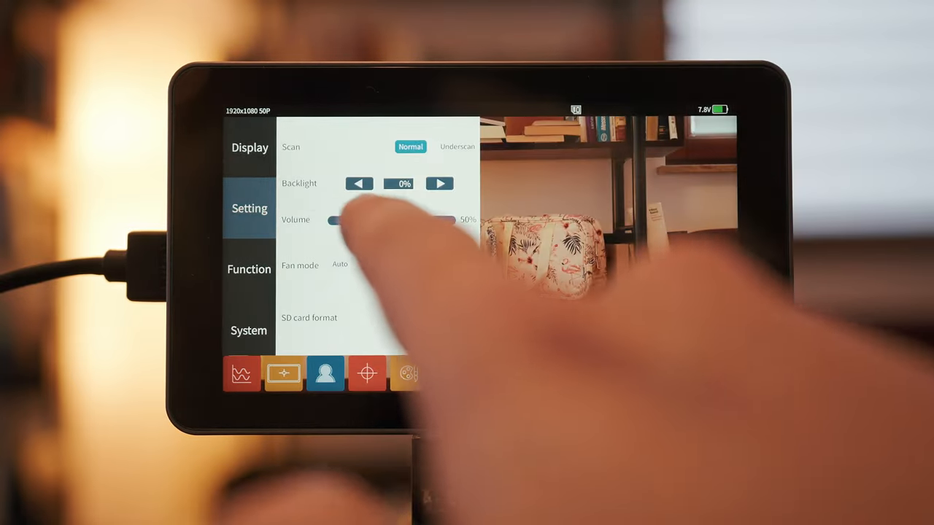
pyautogui.moveTo(333, 219); pyautogui.dragTo(392, 219)
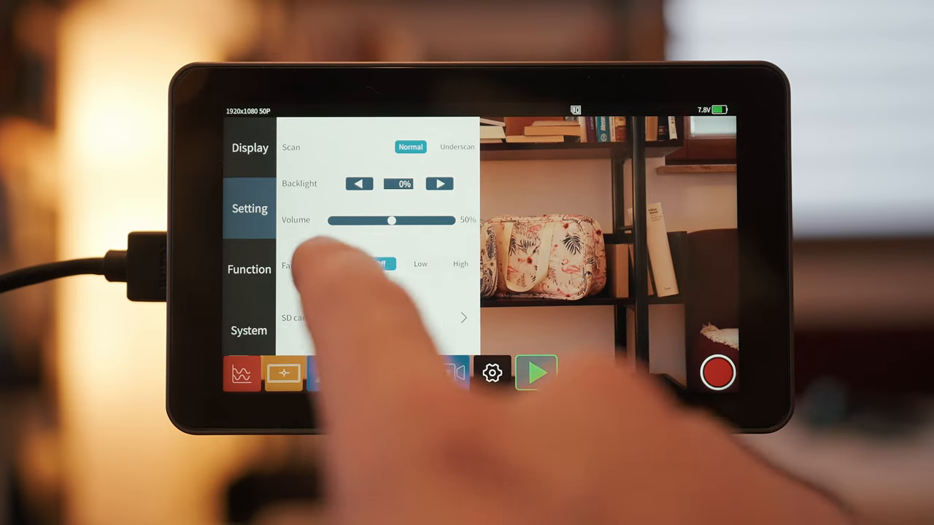
pyautogui.click(420, 263)
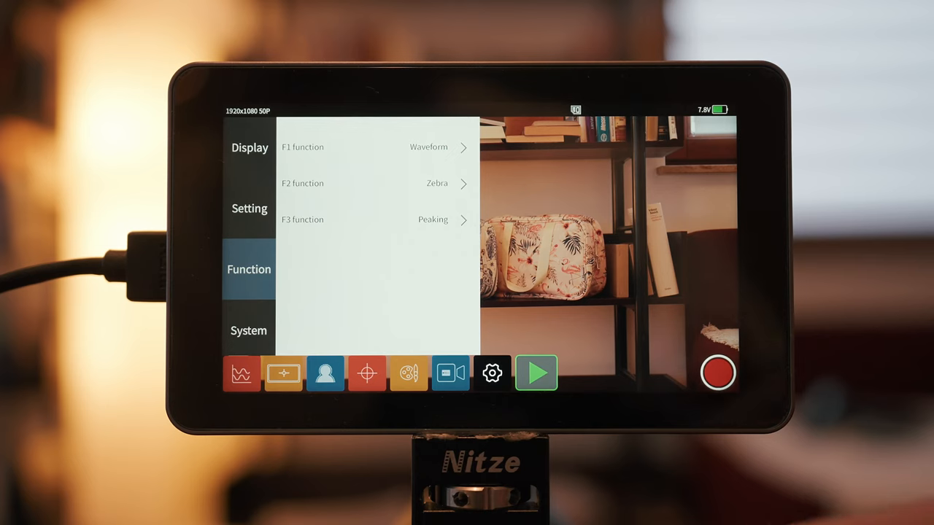
# Step: Step through the Setting, Function and System pages, then start playback of V5-A-XAZ-003.mp4
pyautogui.click(248, 207)
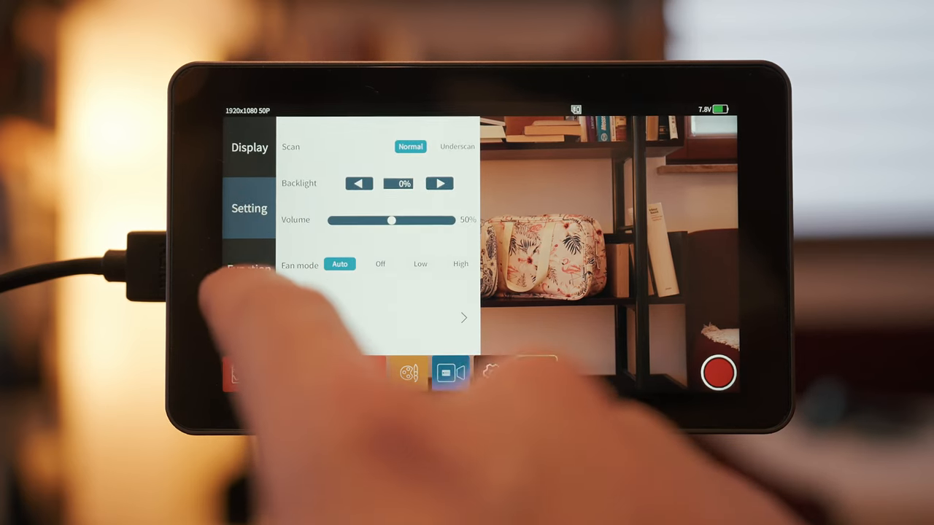
pyautogui.click(248, 268)
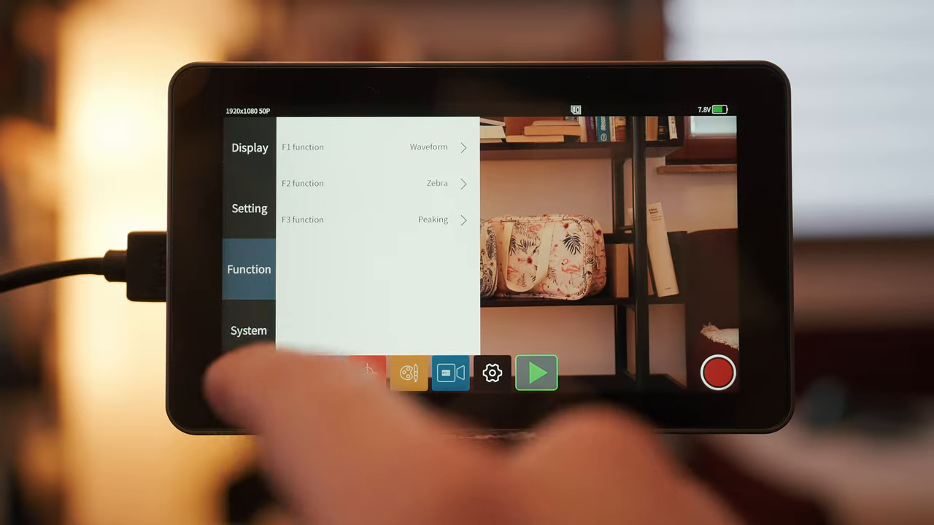
pyautogui.click(248, 330)
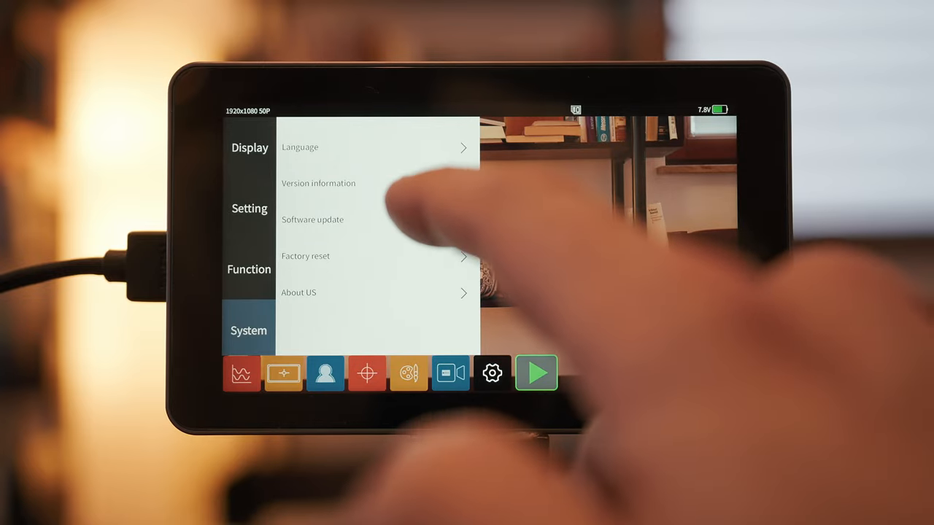
pyautogui.click(536, 374)
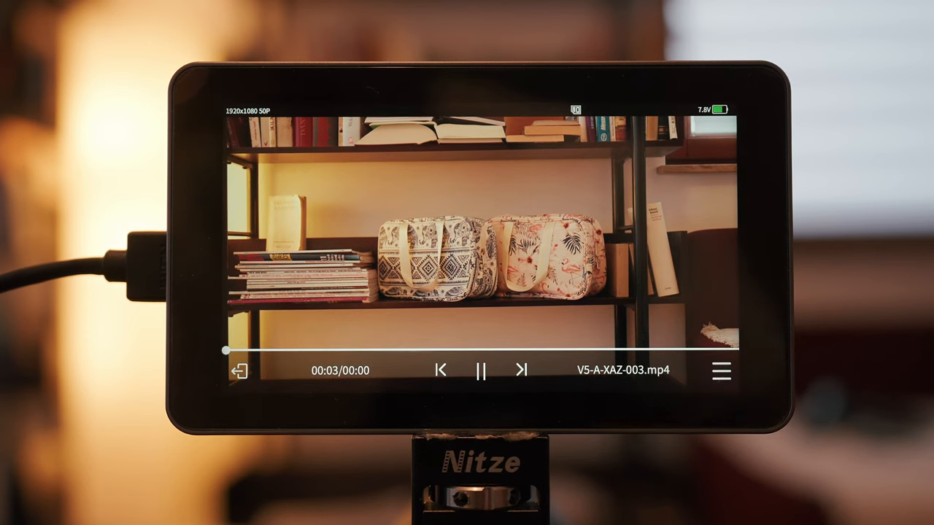
# Step: Jump the playback progress bar to the end of clip V5-A-XAZ-003.mp4
pyautogui.click(481, 371)
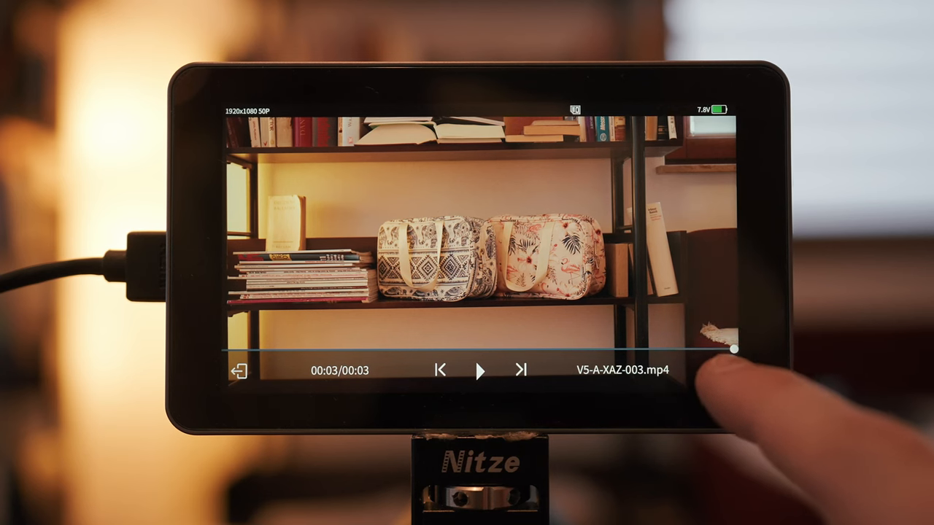
pyautogui.click(720, 371)
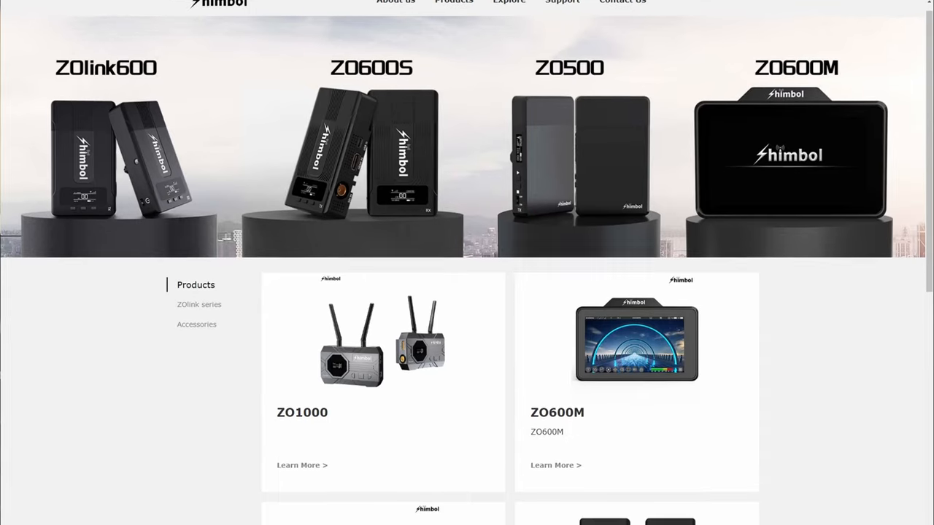
# Step: Scroll the Shimbol Products page down to the ZO1000 and ZO600M product cards
pyautogui.scroll(-3)
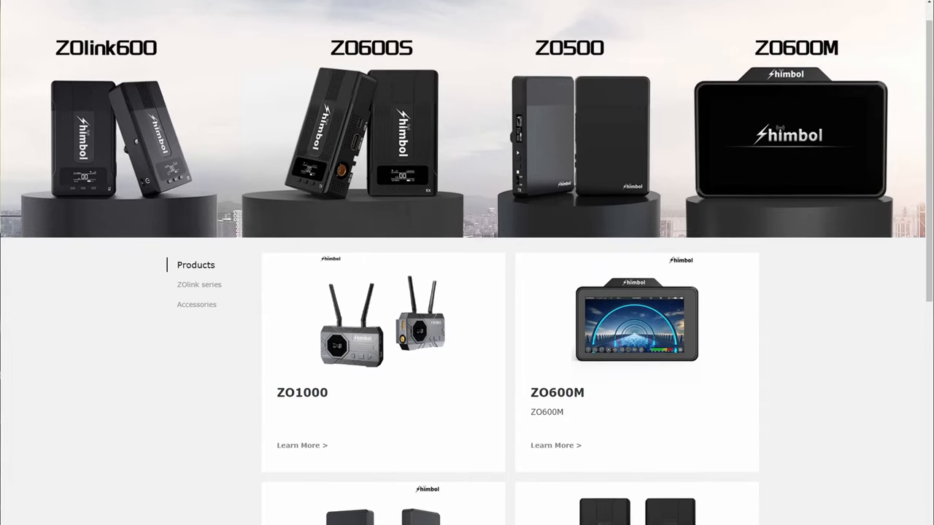
pyautogui.scroll(-3)
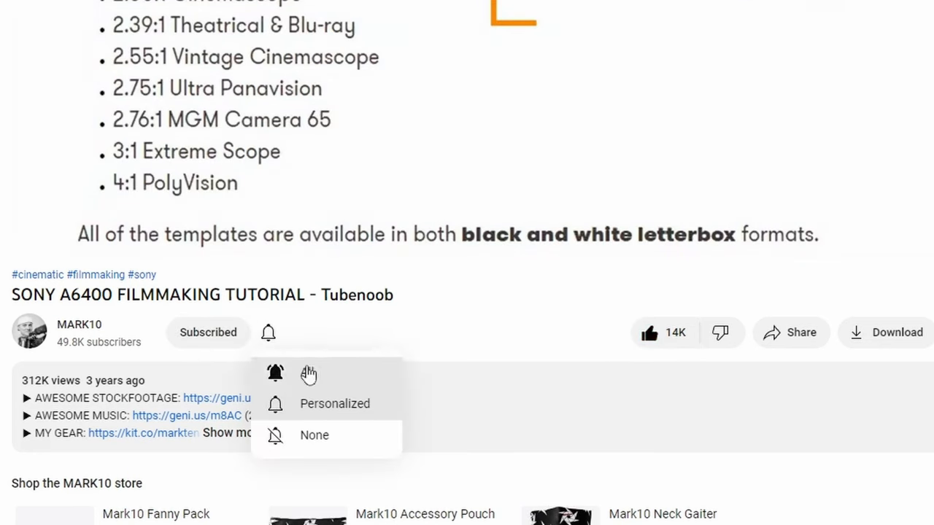
# Step: Scroll the YouTube tutorial page past comments to the expanded description's gear links
pyautogui.scroll(-3)
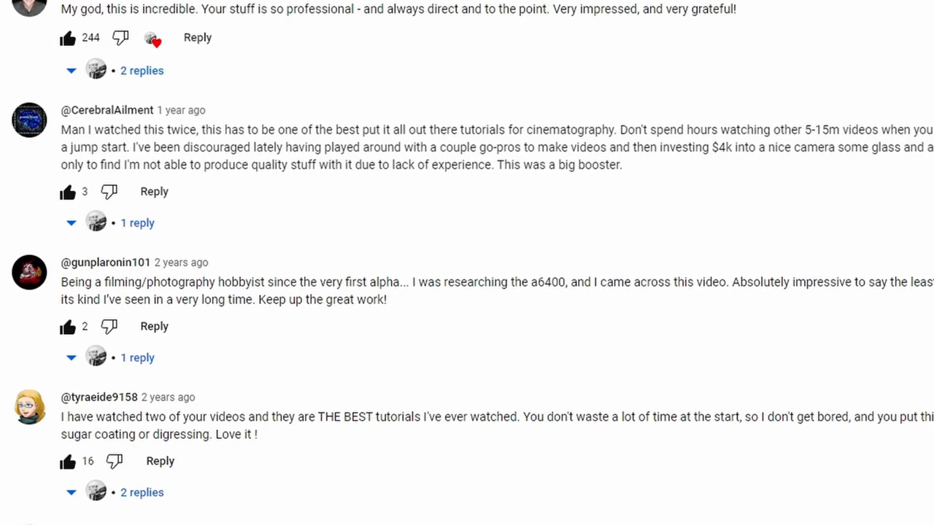
pyautogui.scroll(-3)
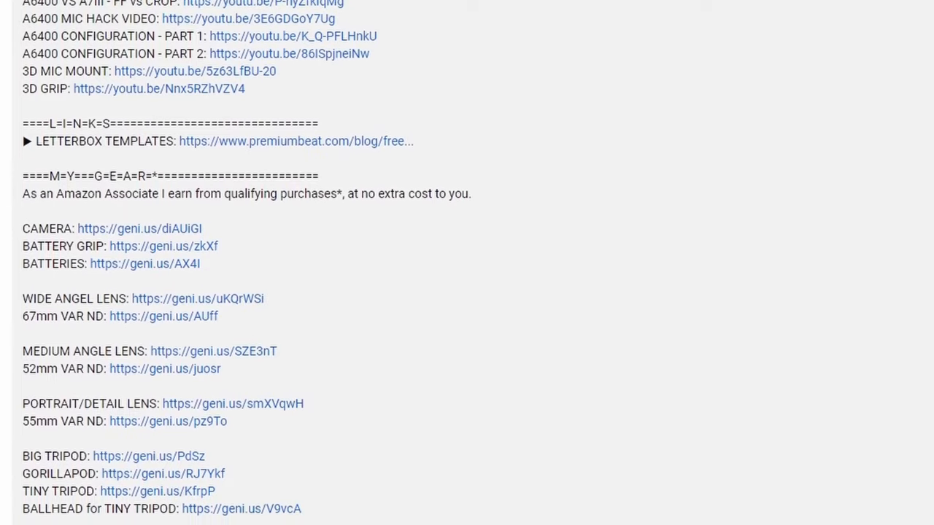
pyautogui.scroll(-3)
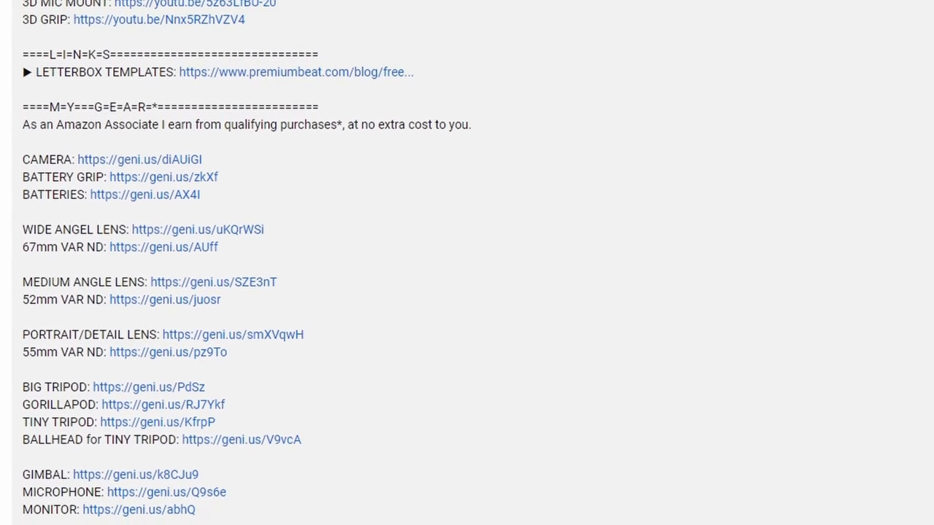